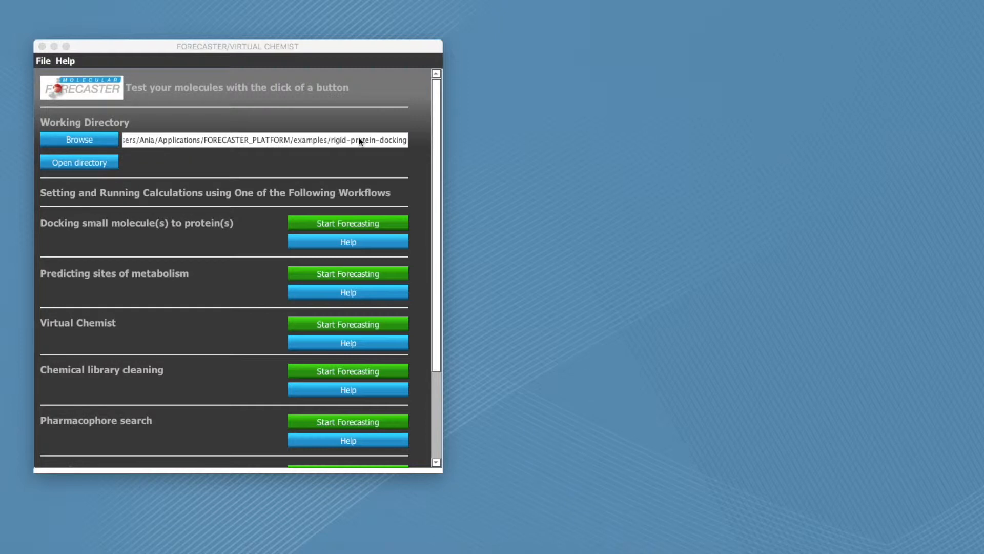
pyautogui.moveTo(339, 155)
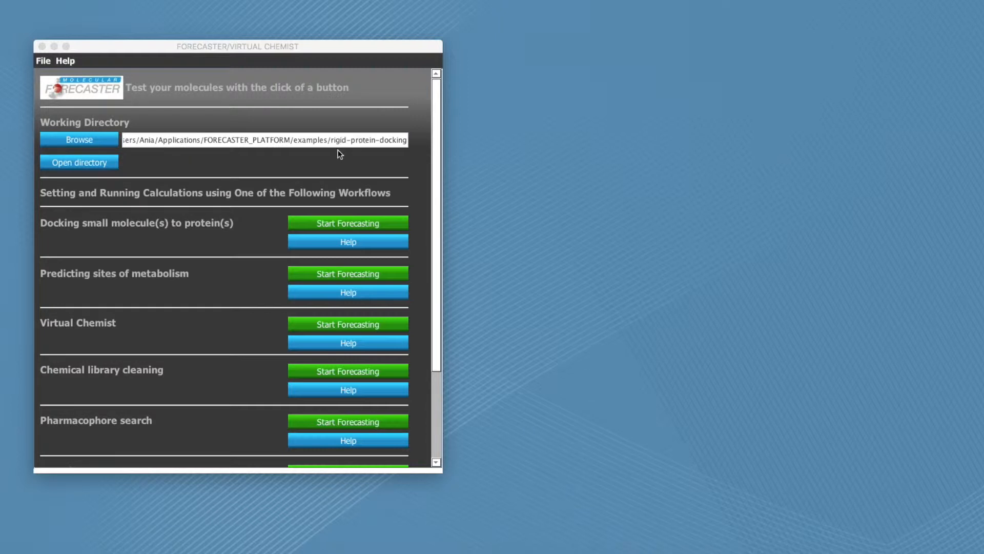
pyautogui.moveTo(265, 247)
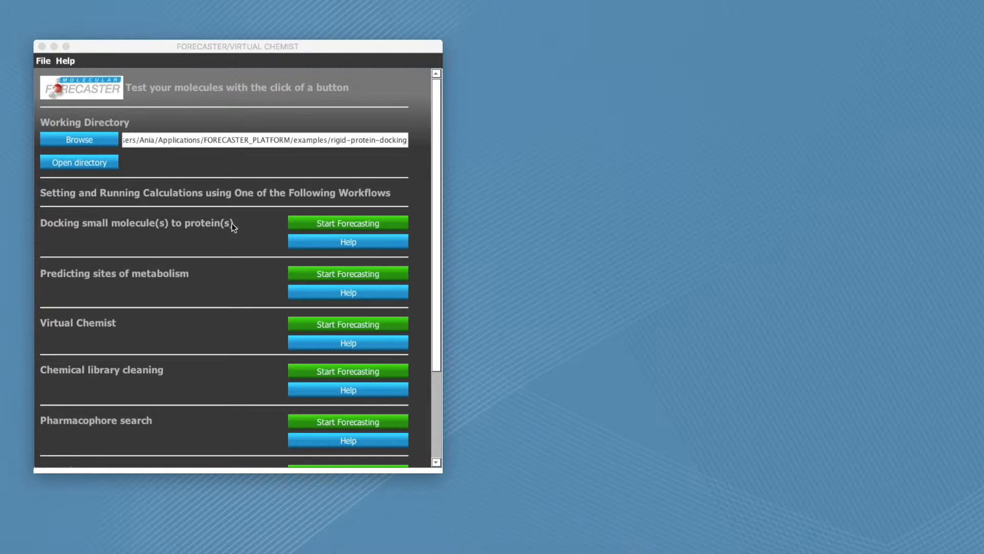
pyautogui.moveTo(229, 210)
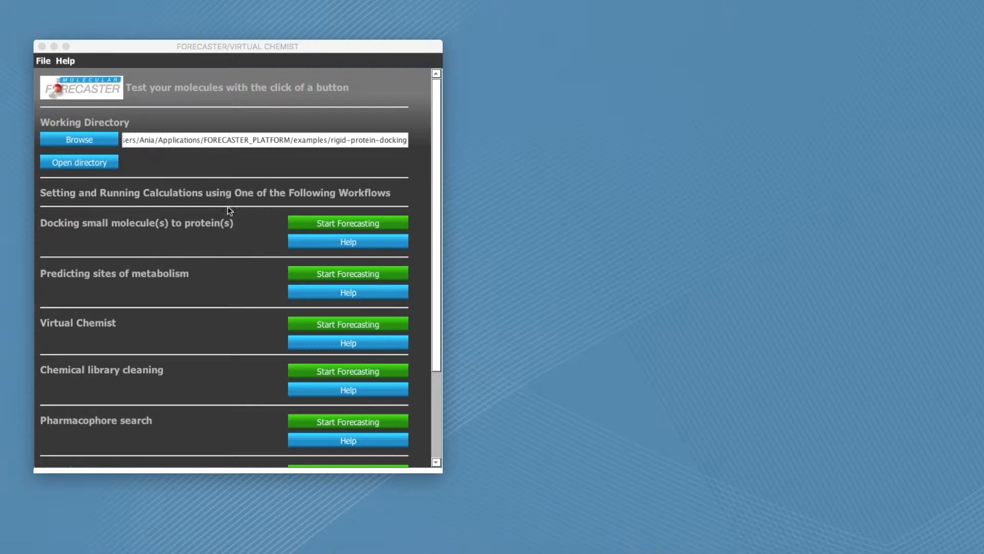
# Start the 'Docking small molecule(s) to protein(s)' workflow and untick CONVERT, SMART and MATCH-UP
pyautogui.scroll(-3)
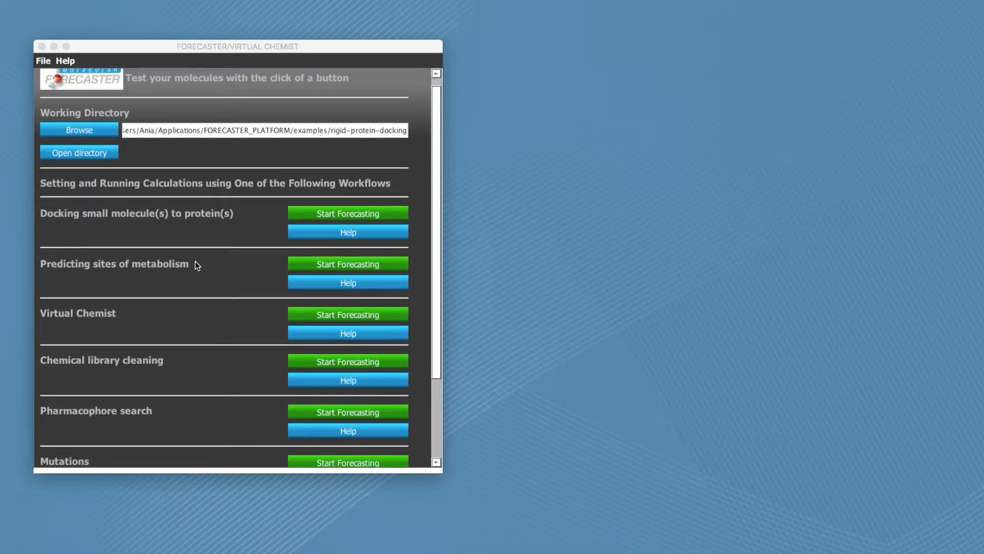
pyautogui.moveTo(141, 294)
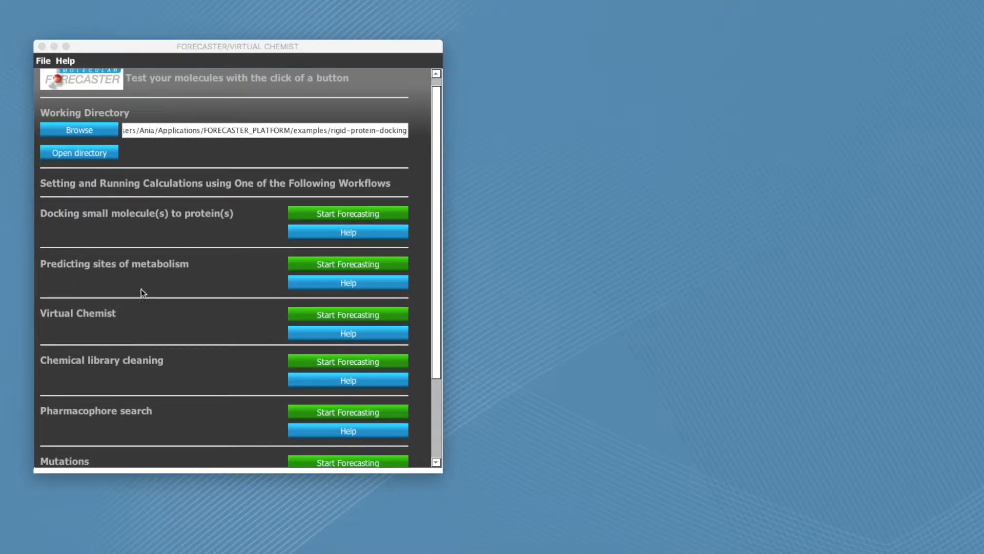
pyautogui.moveTo(196, 340)
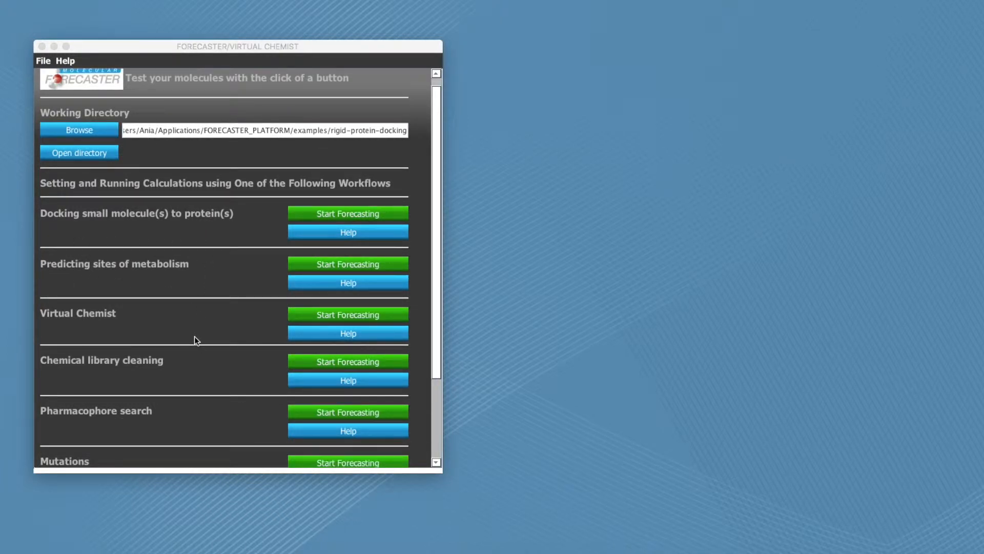
pyautogui.scroll(-3)
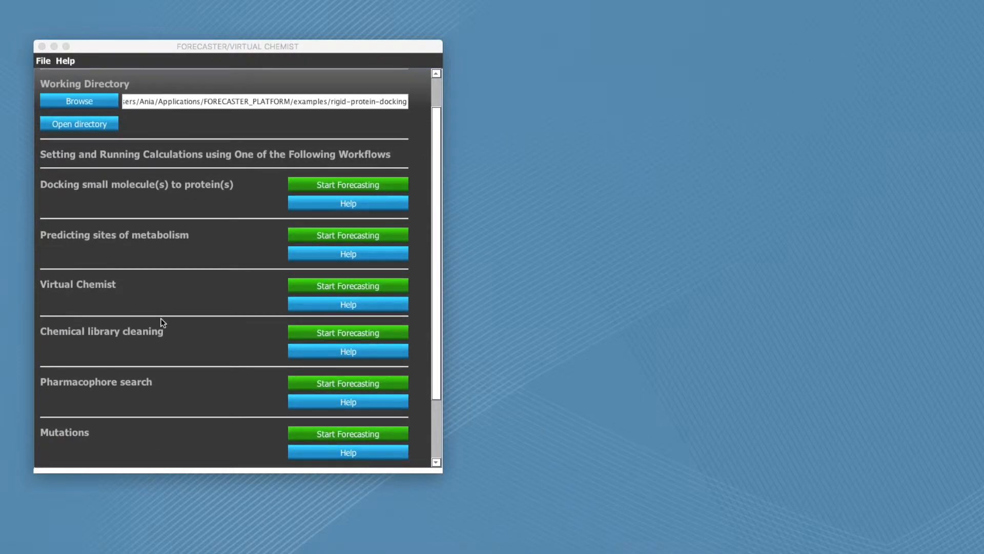
pyautogui.moveTo(162, 279)
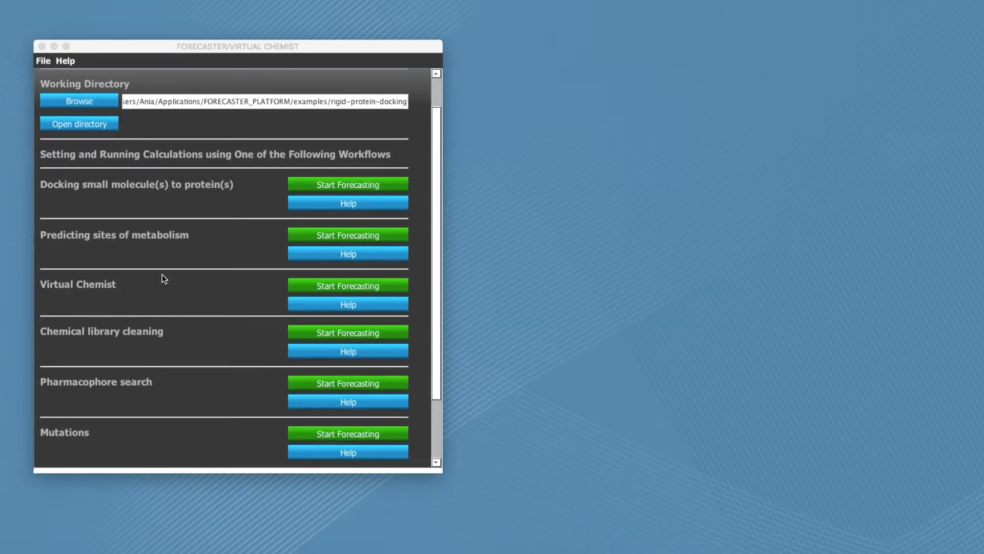
pyautogui.moveTo(164, 253)
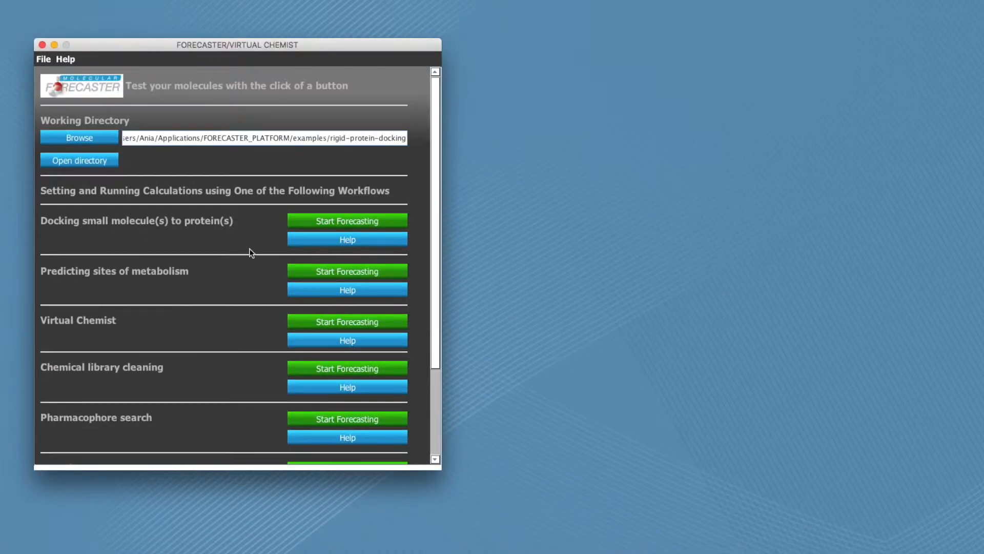
pyautogui.moveTo(46, 136)
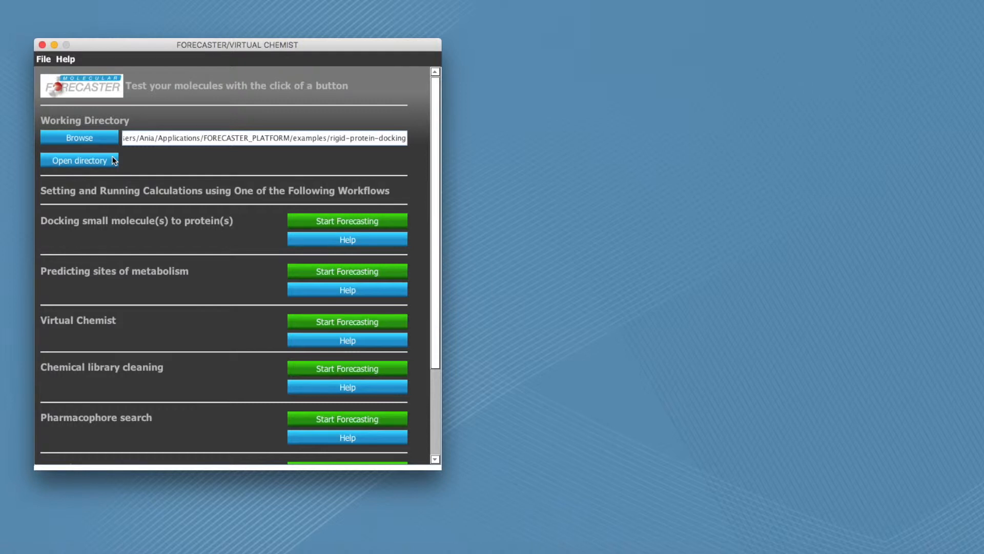
pyautogui.moveTo(386, 229)
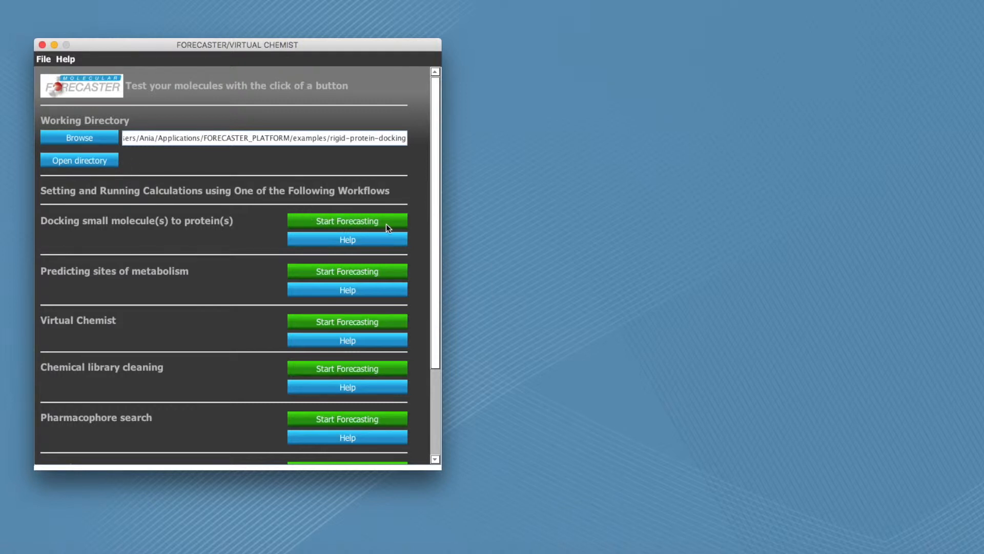
pyautogui.click(347, 220)
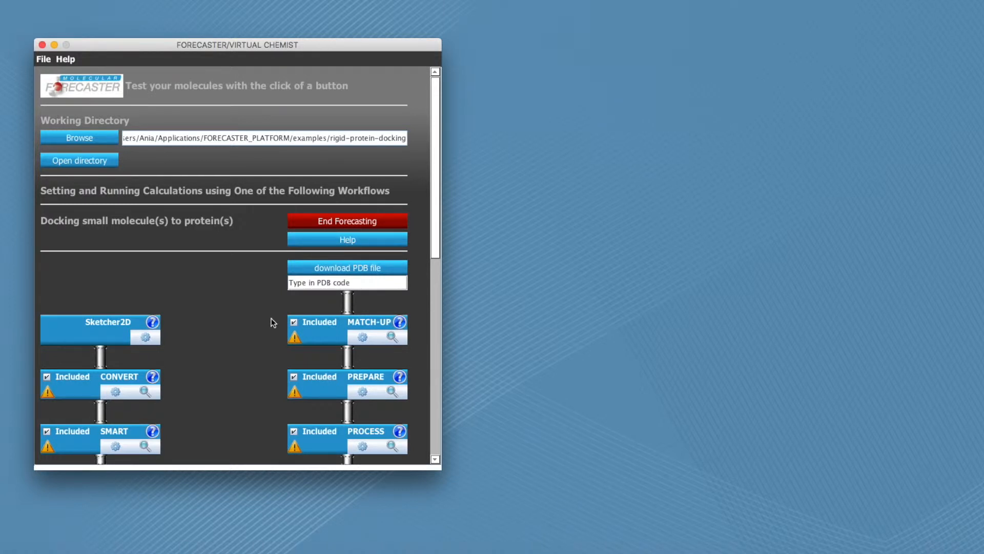
pyautogui.moveTo(157, 328)
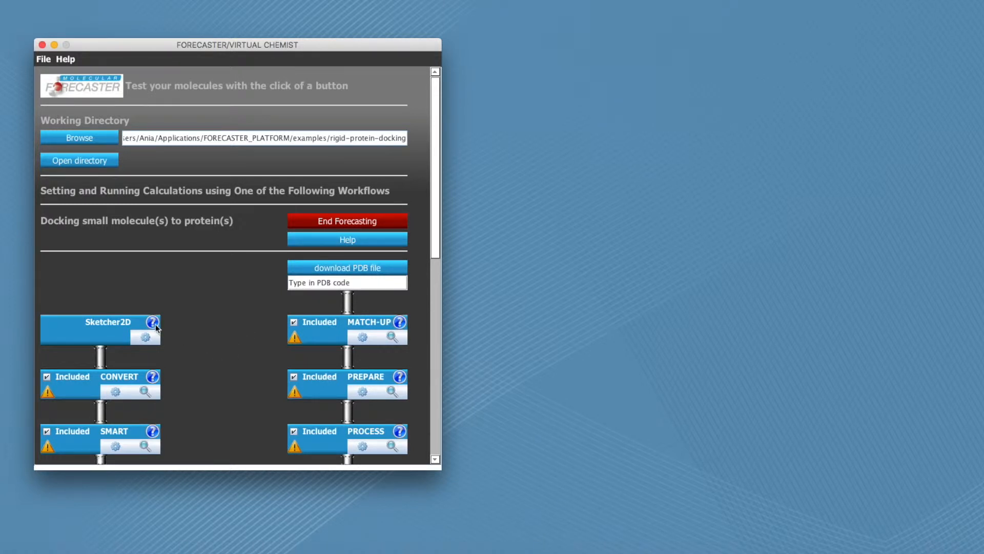
pyautogui.moveTo(152, 322)
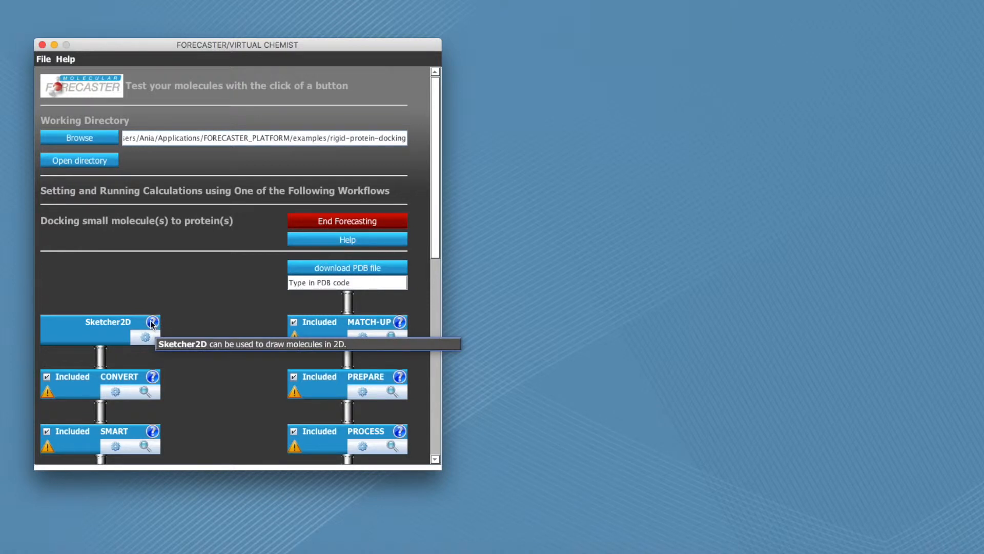
pyautogui.moveTo(197, 320)
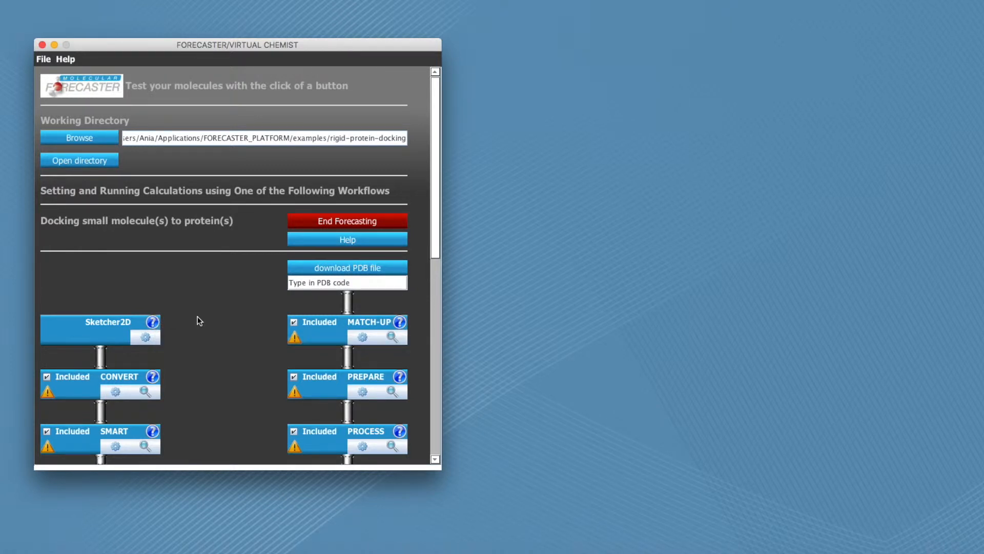
pyautogui.scroll(-3)
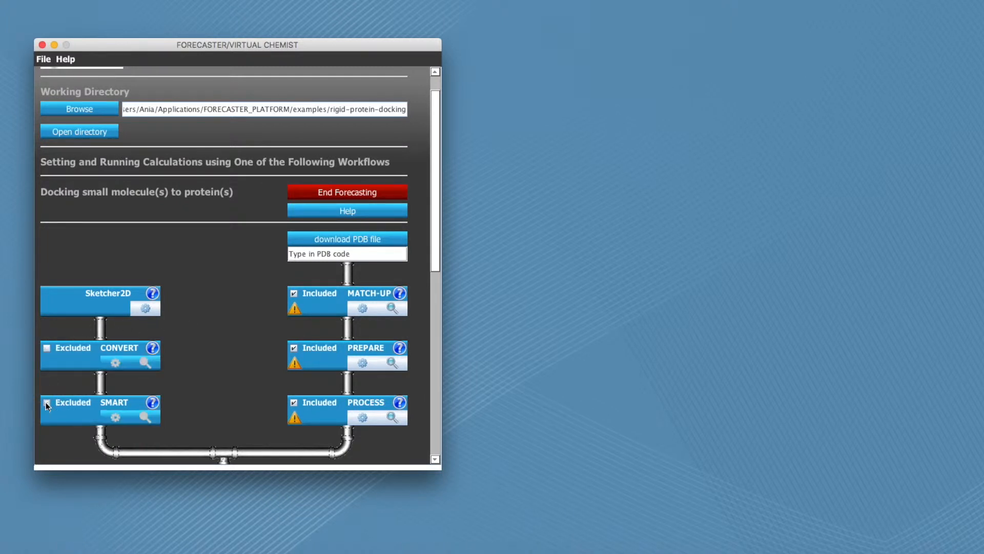
pyautogui.click(294, 293)
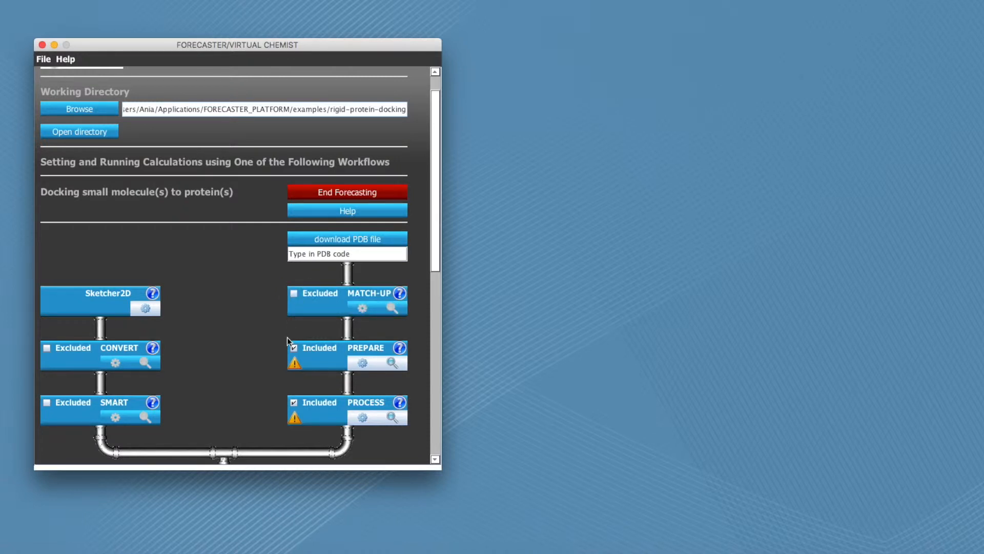
pyautogui.moveTo(316, 378)
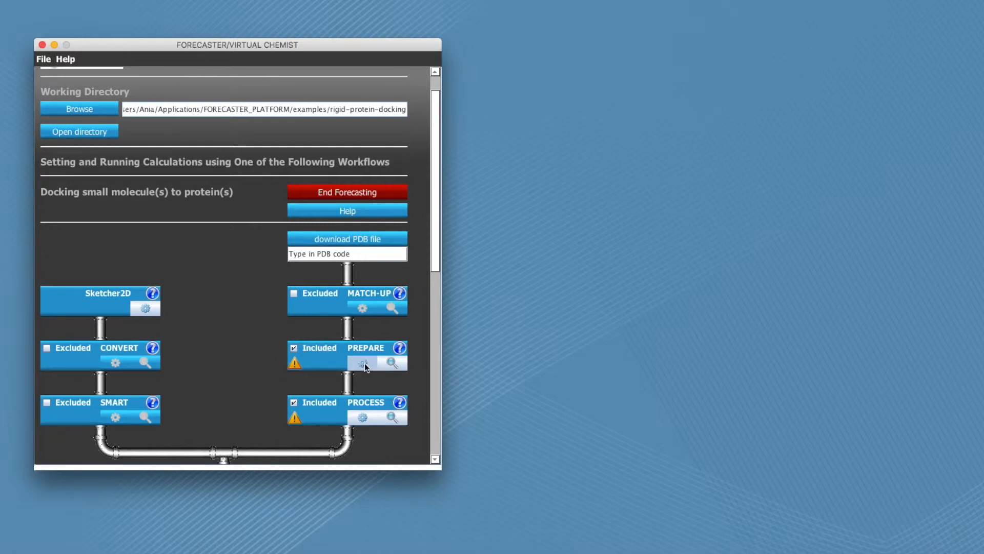
# Write the PREPARE keyword file for 1e2k and confirm, marking PREPARE ready
pyautogui.click(362, 363)
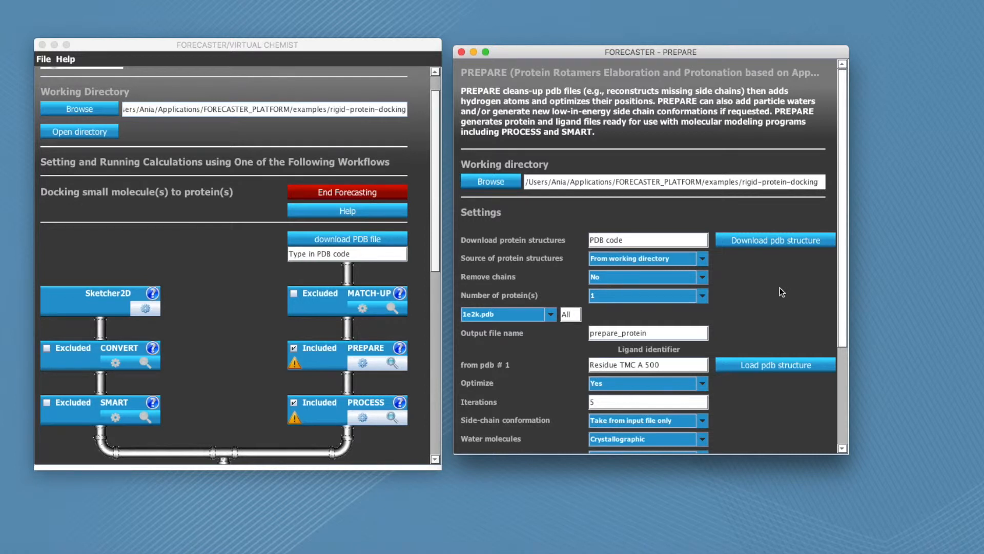
pyautogui.scroll(-3)
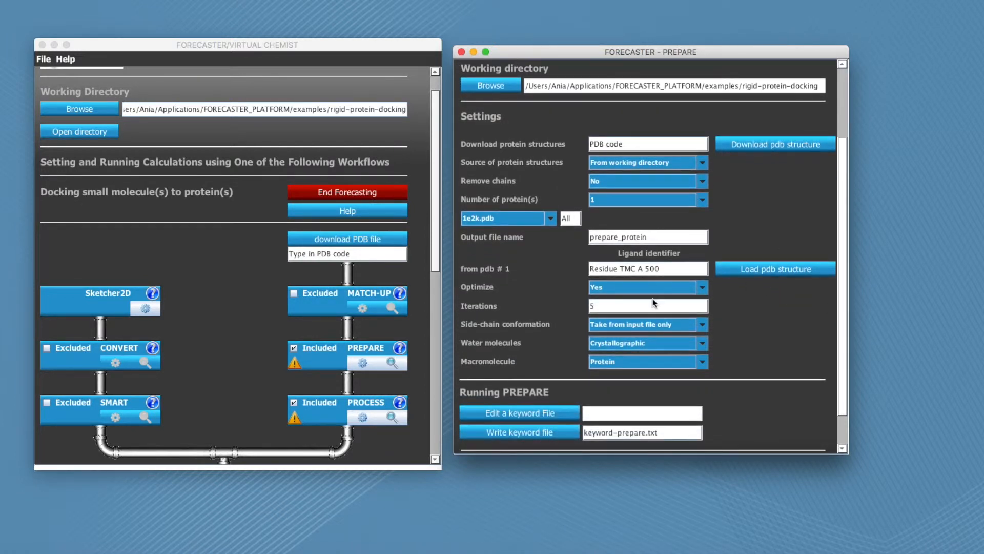
pyautogui.moveTo(538, 325)
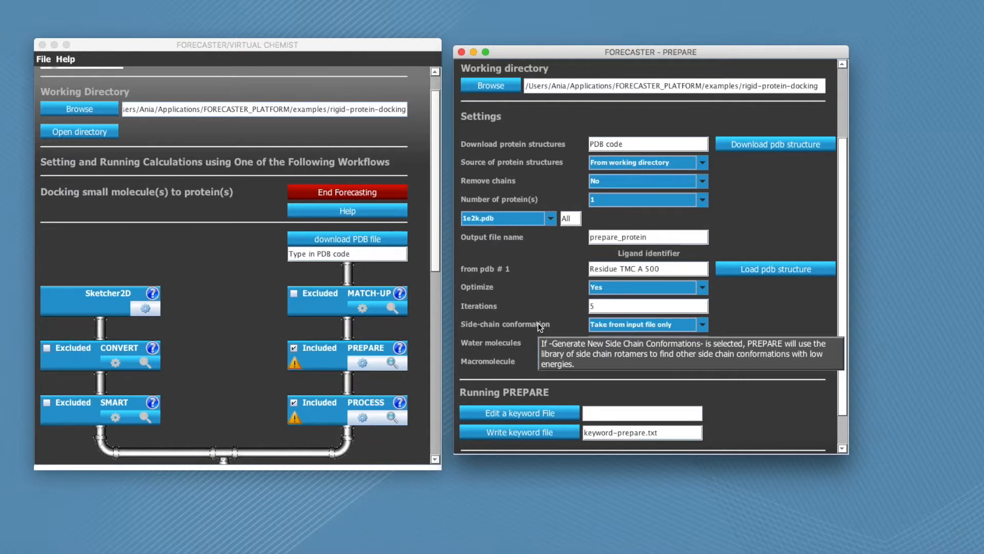
pyautogui.scroll(-3)
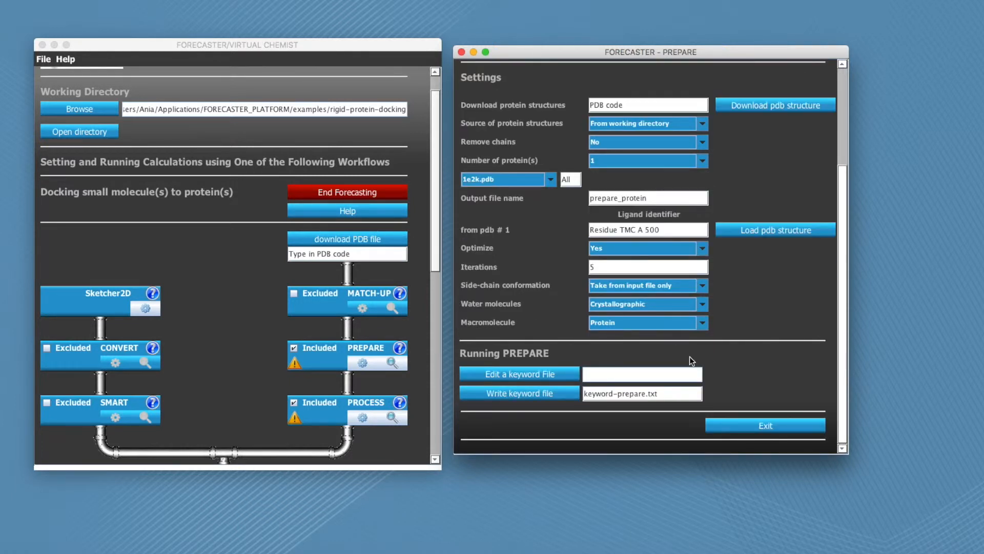
pyautogui.click(519, 393)
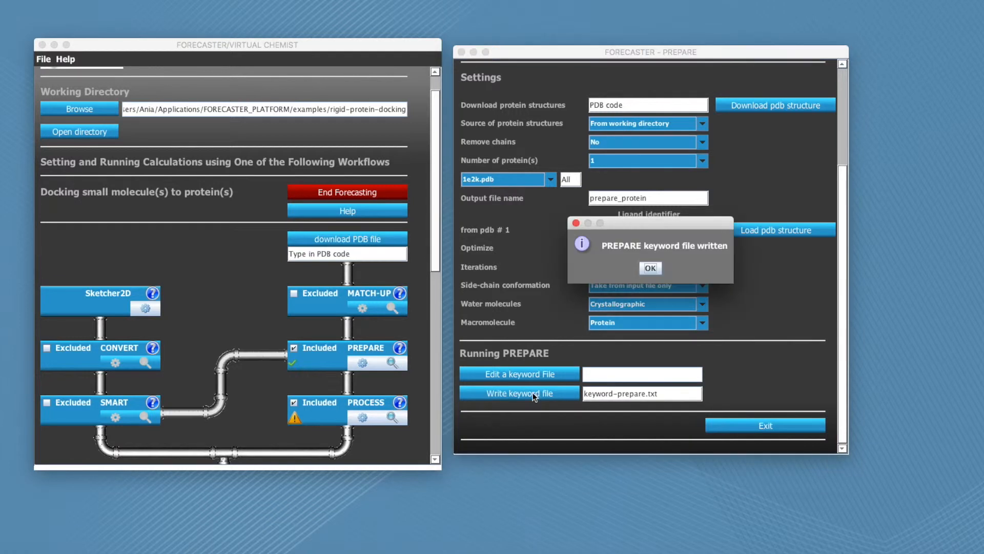
pyautogui.click(650, 268)
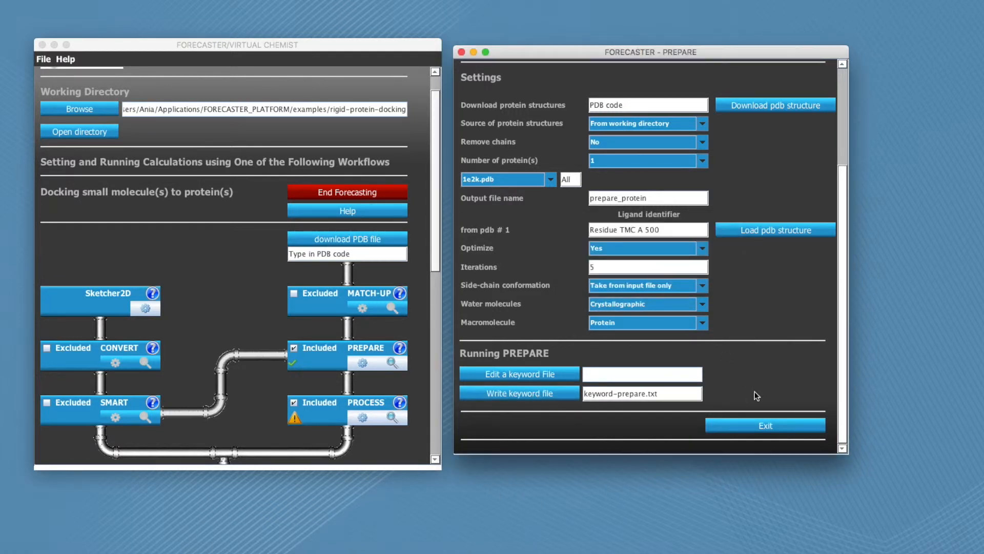
# Exit PREPARE, run the workflow and enlarge the terminal until FITTED reports success
pyautogui.click(765, 425)
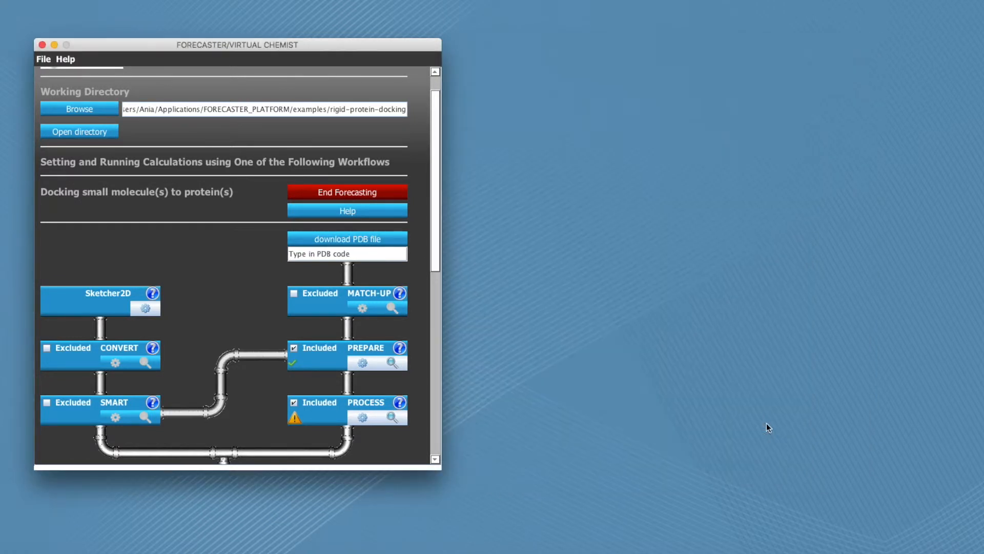
pyautogui.moveTo(296, 381)
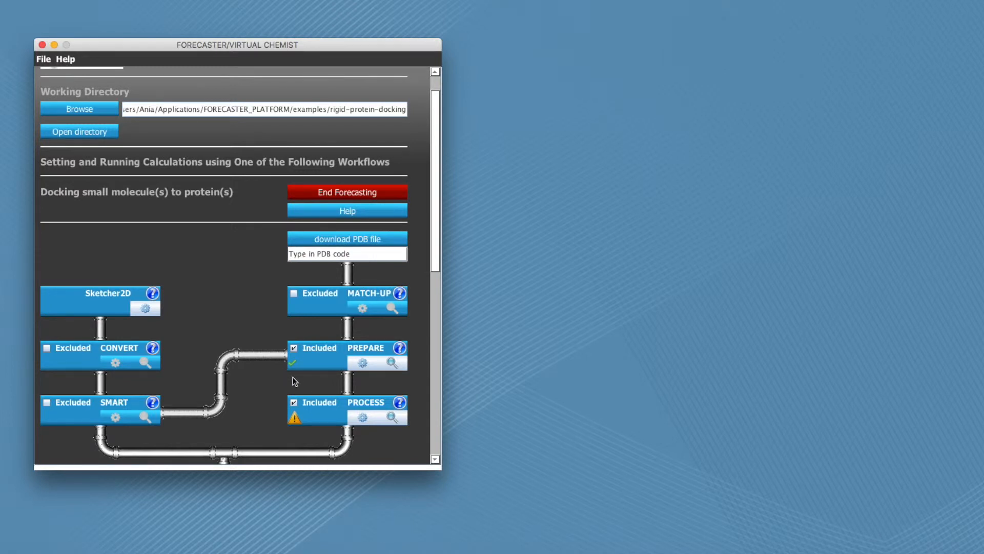
pyautogui.scroll(-3)
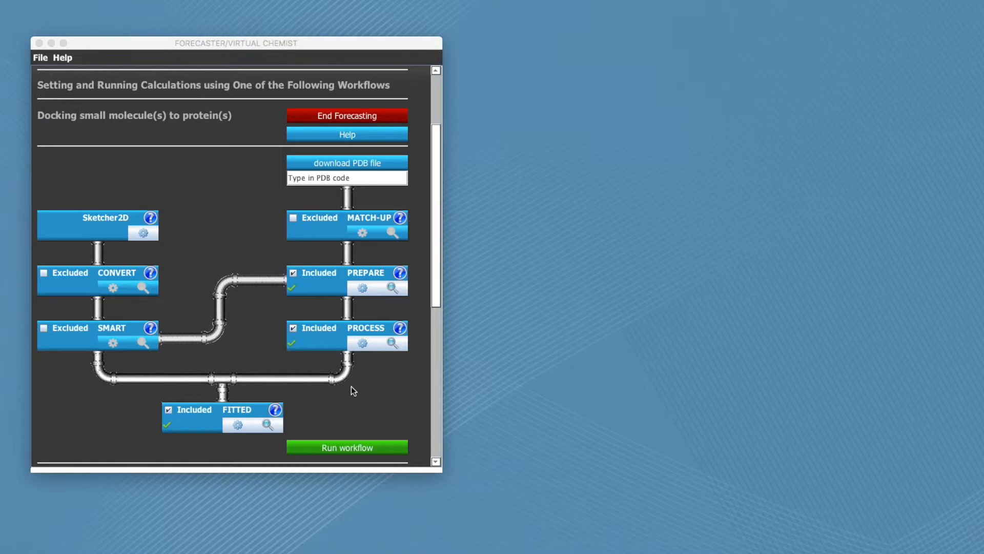
pyautogui.click(346, 447)
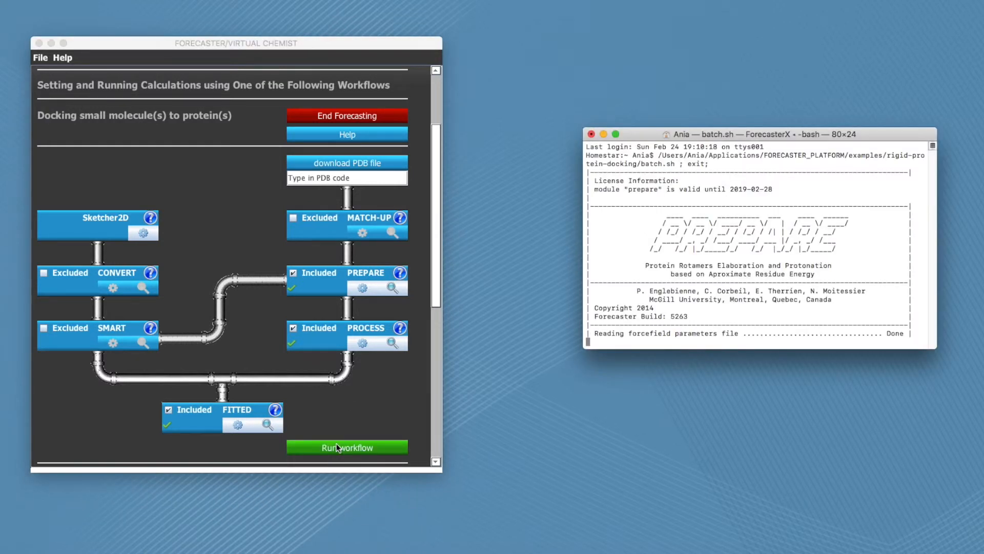
pyautogui.click(345, 447)
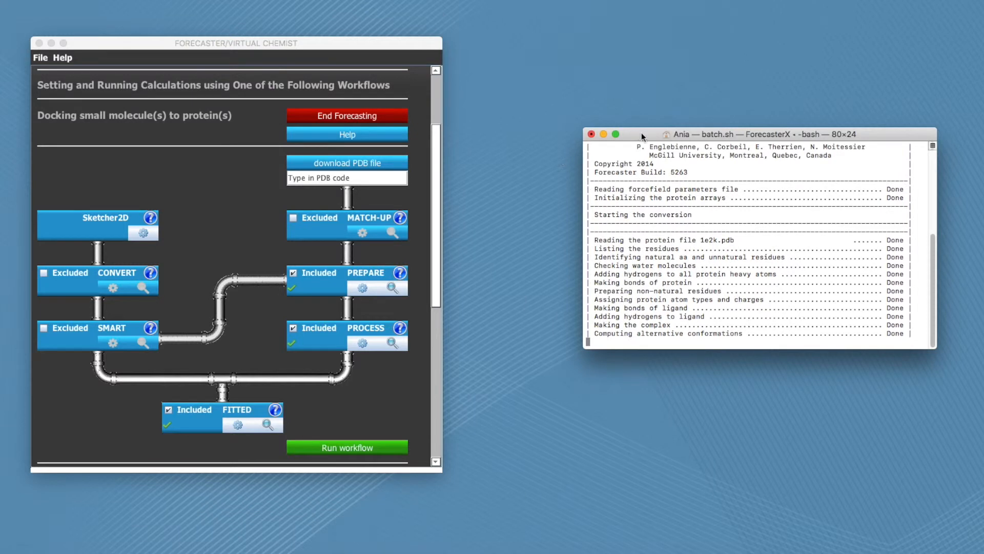
pyautogui.moveTo(640, 134); pyautogui.dragTo(559, 99)
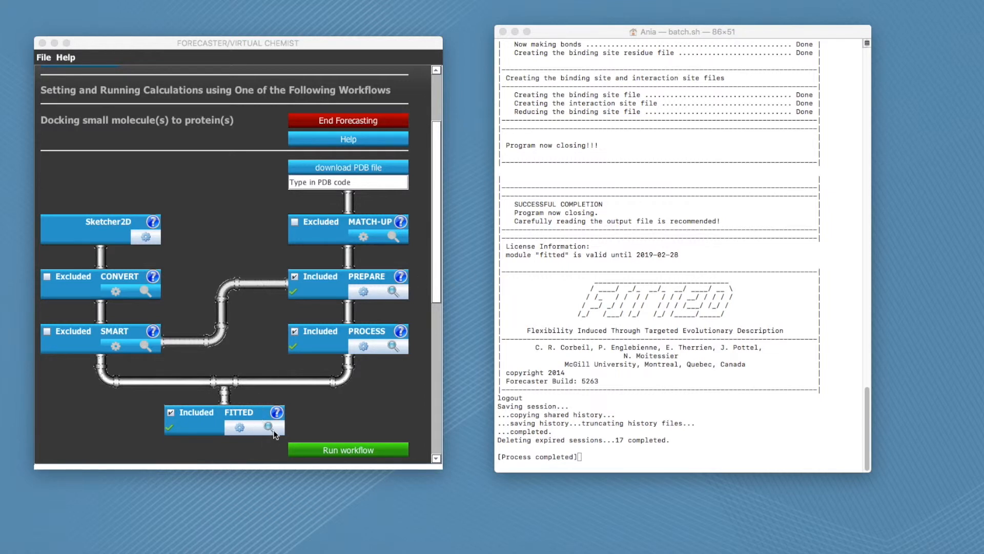
# Open the FITTED results and load the docked poses with their score table
pyautogui.click(269, 428)
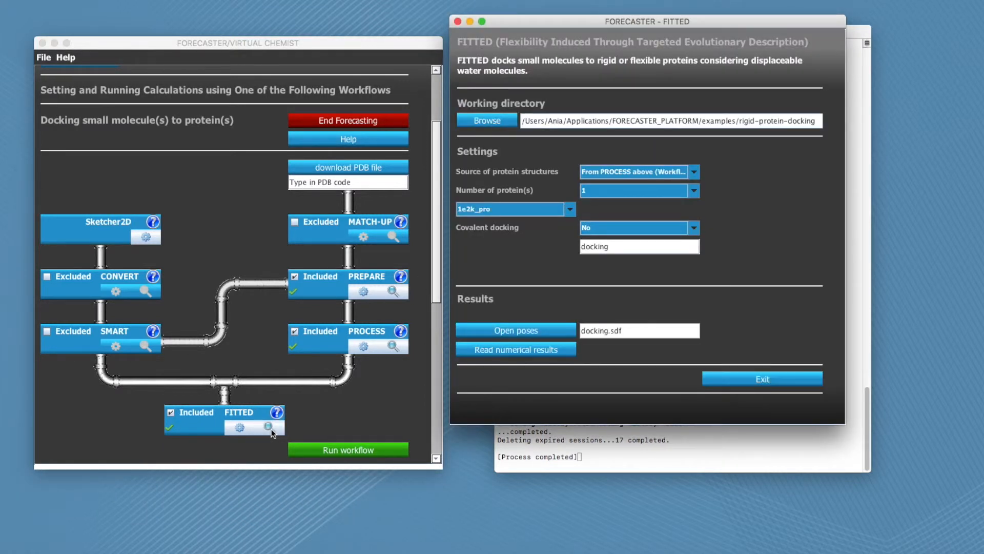
pyautogui.moveTo(515, 329)
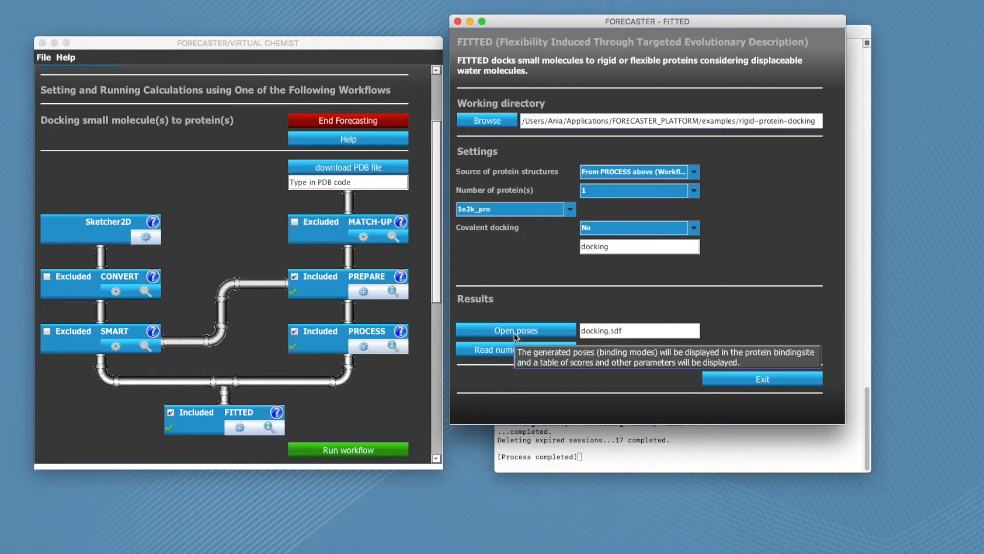
pyautogui.moveTo(515, 323)
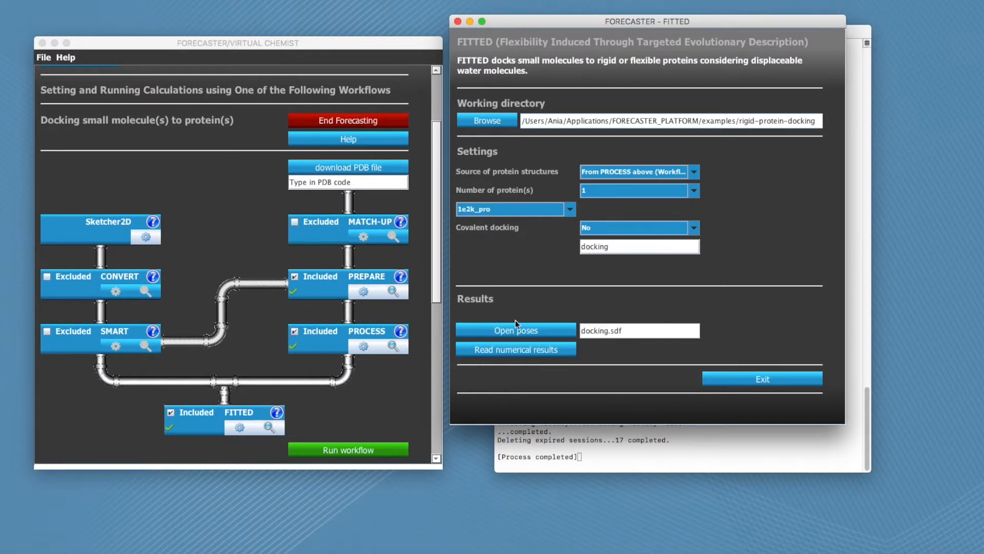
pyautogui.click(514, 330)
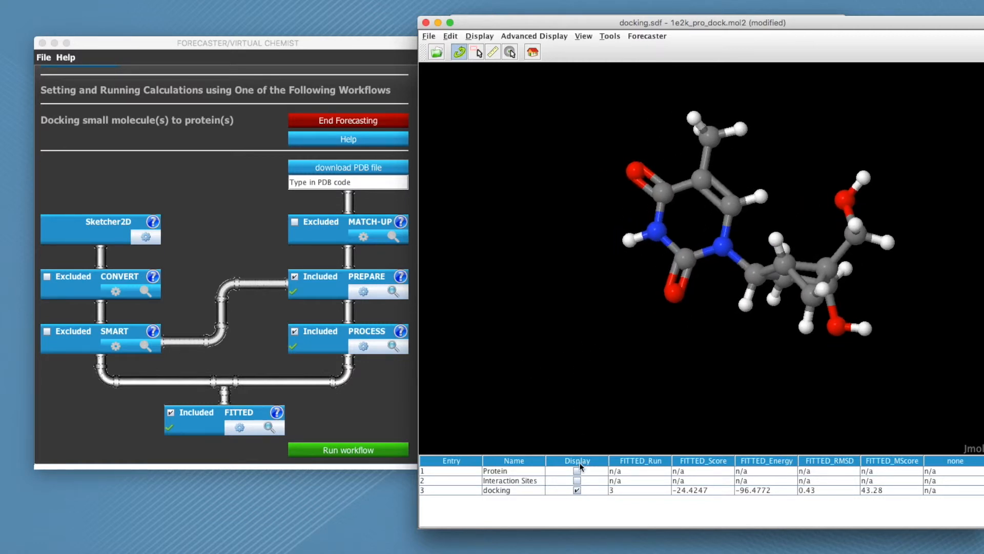
# Display the protein and interaction sites, then rotate the complex to view the binding pocket
pyautogui.click(575, 470)
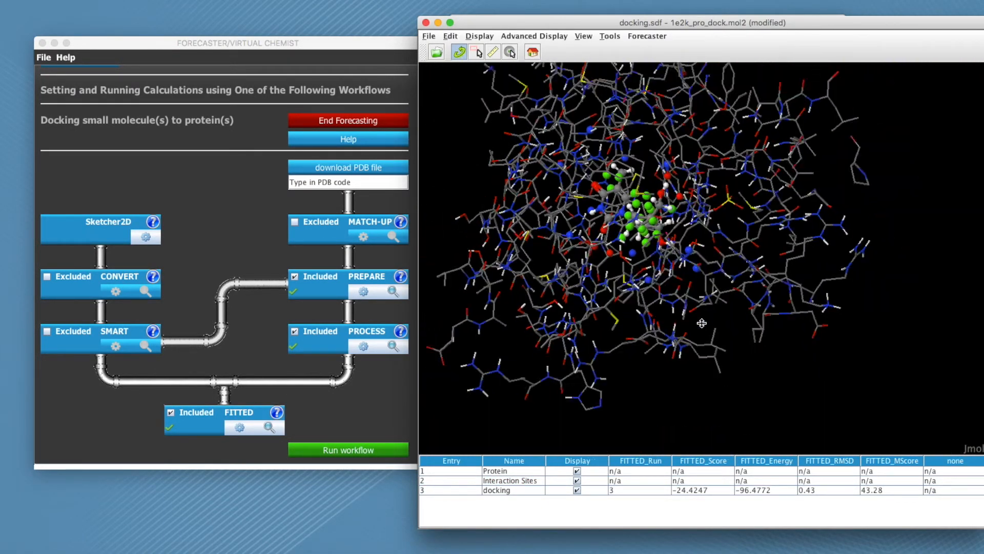
pyautogui.moveTo(701, 323); pyautogui.dragTo(653, 427)
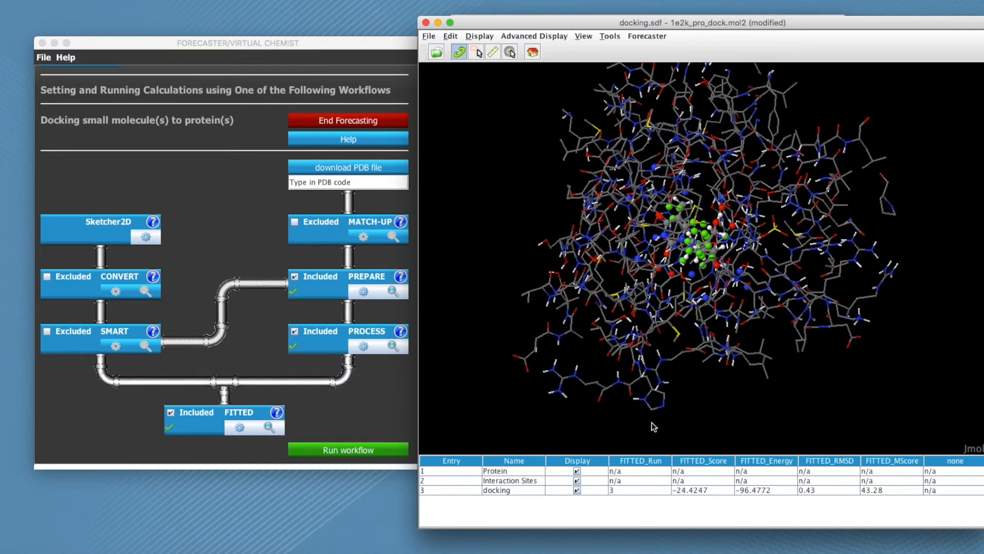